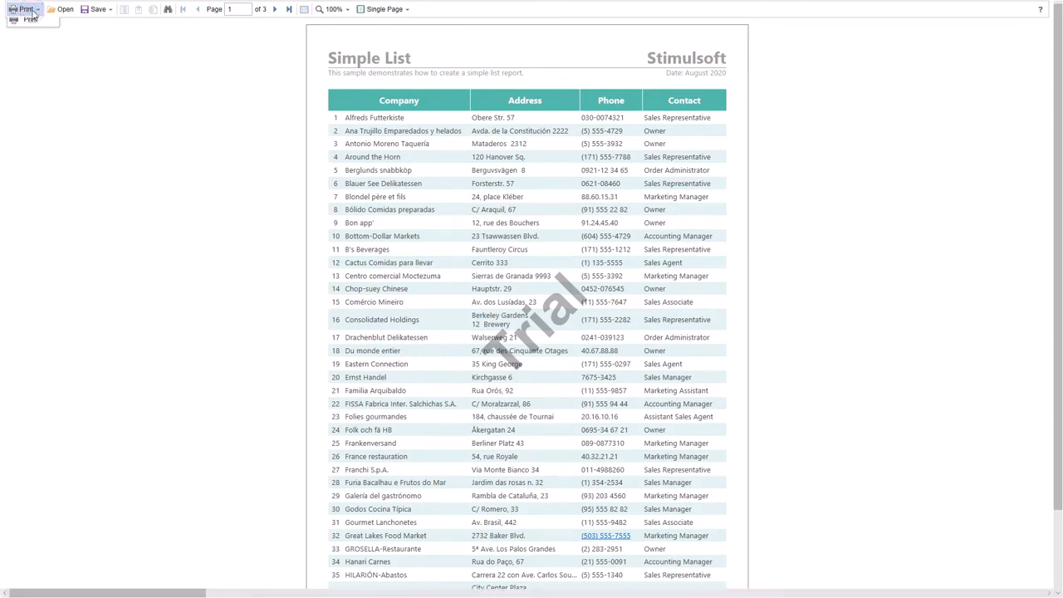
- Show the viewer's print destination choices: PDF, Preview and Print
click(24, 10)
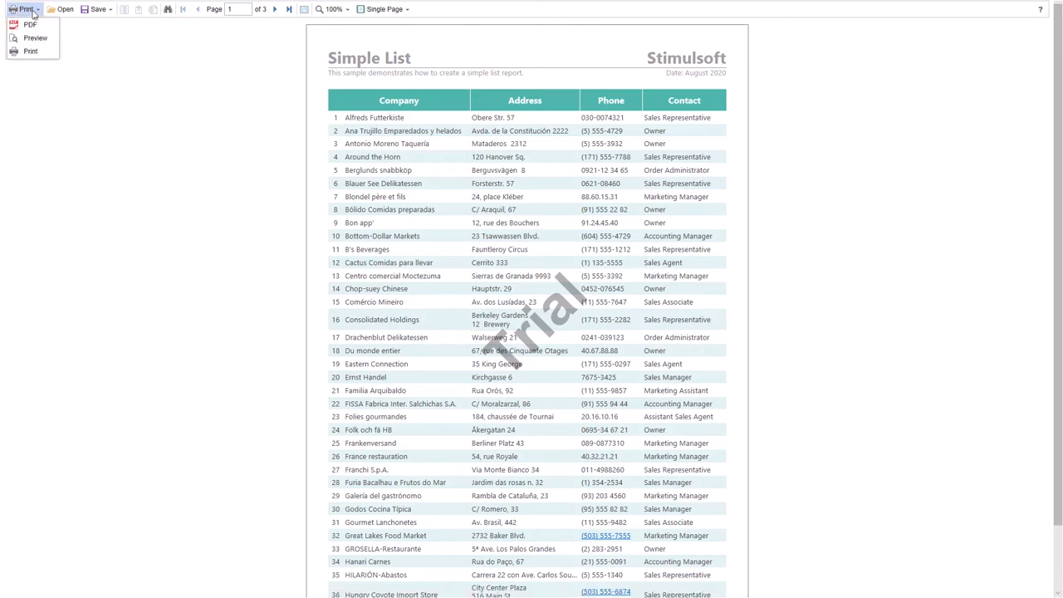
mouse_move(425, 10)
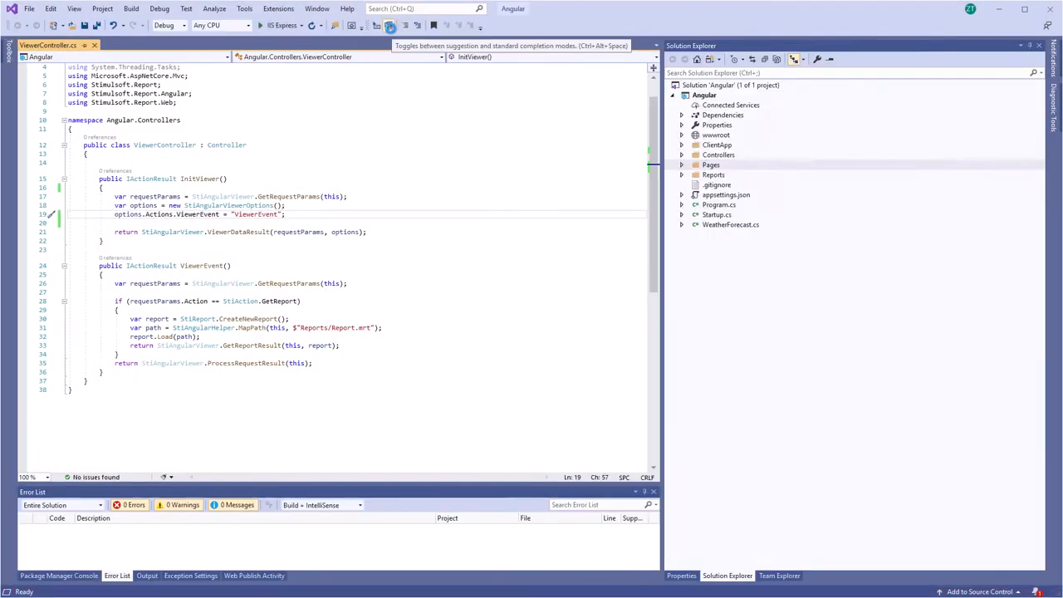
- Add options.Toolbar.PrintDestination = StiPrintDestination.Pdf; in InitViewer and run via IIS Express
text(options.Toolbar.ShowPrintButton = false;)
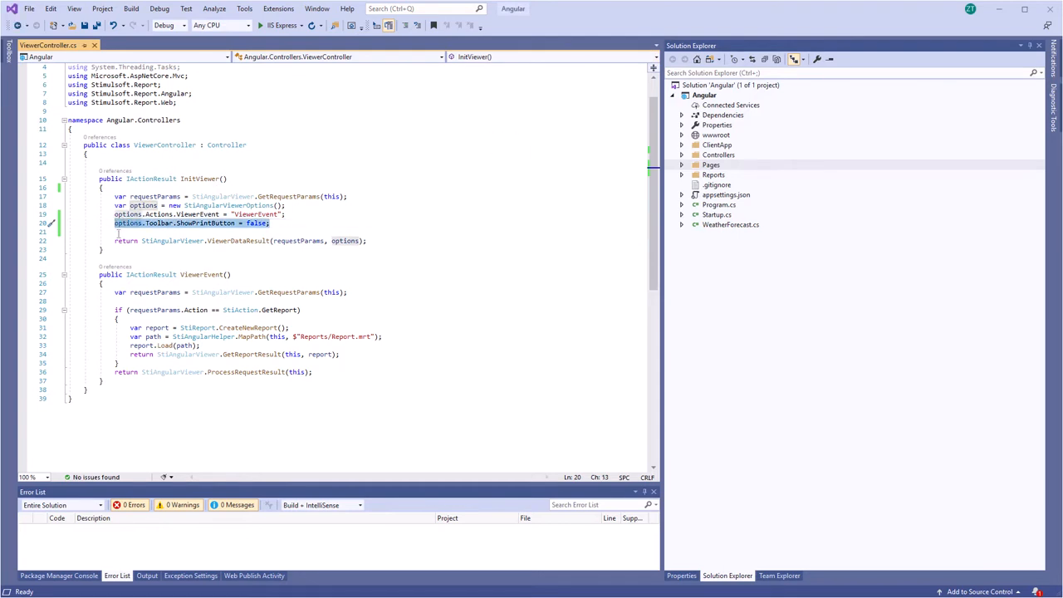
text(PrintDestination)
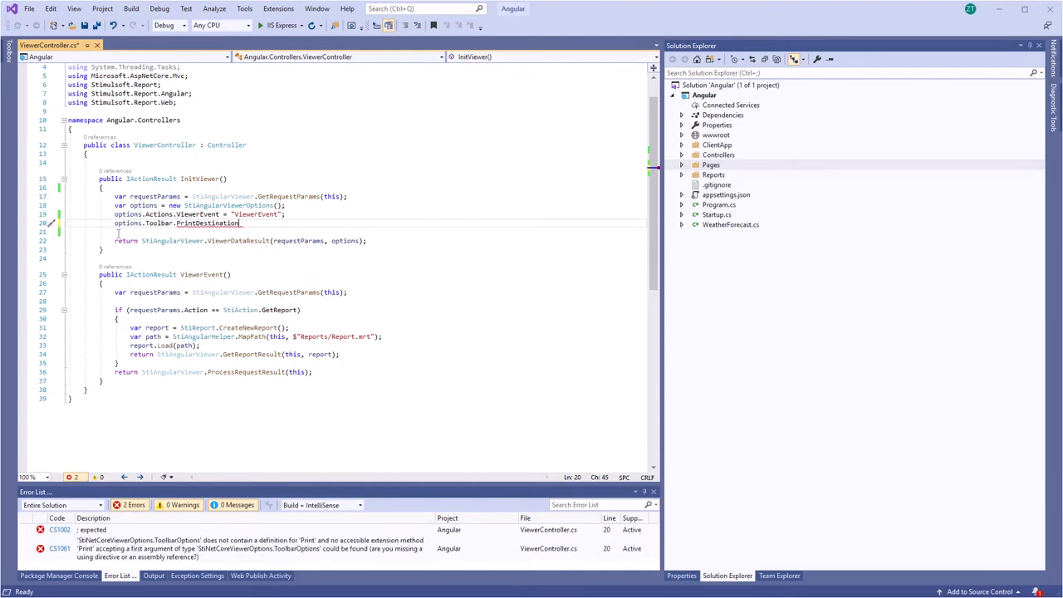
text(= StiPrintDestination.Pdf;)
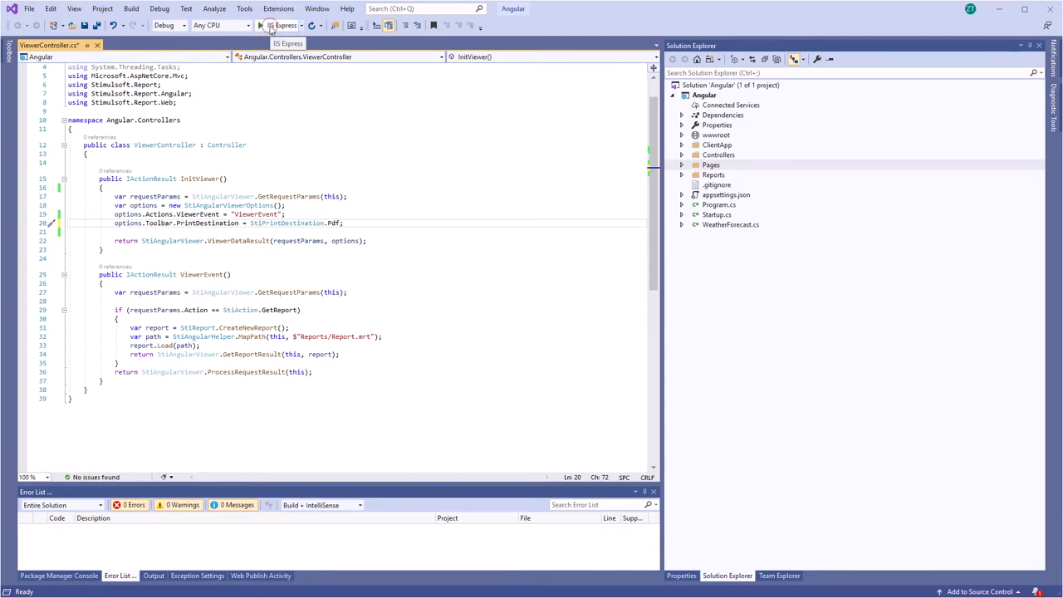
click(262, 25)
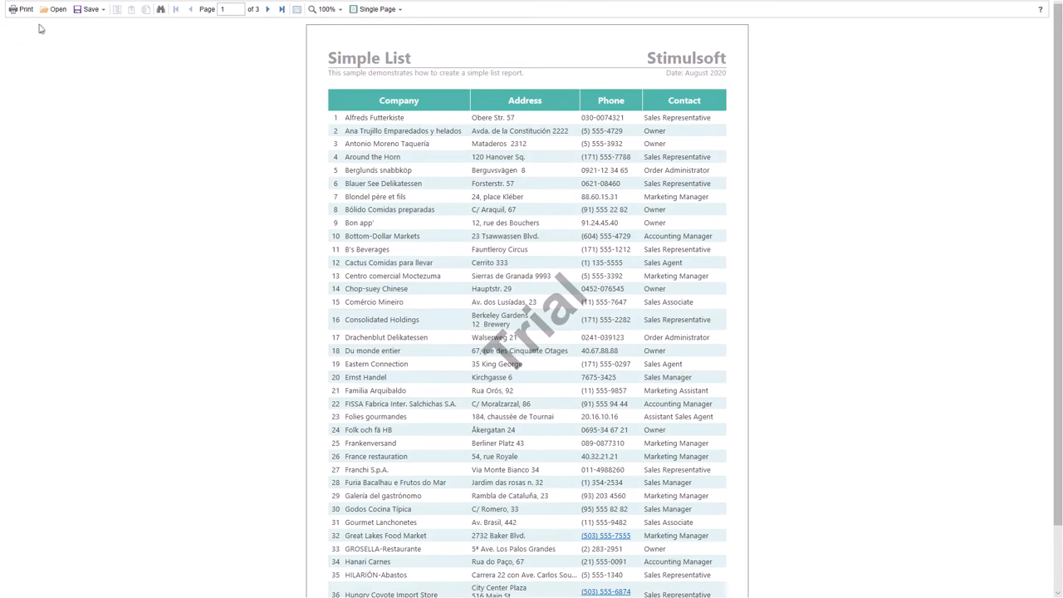
- Print the report, which now goes straight to the PDF destination
click(20, 10)
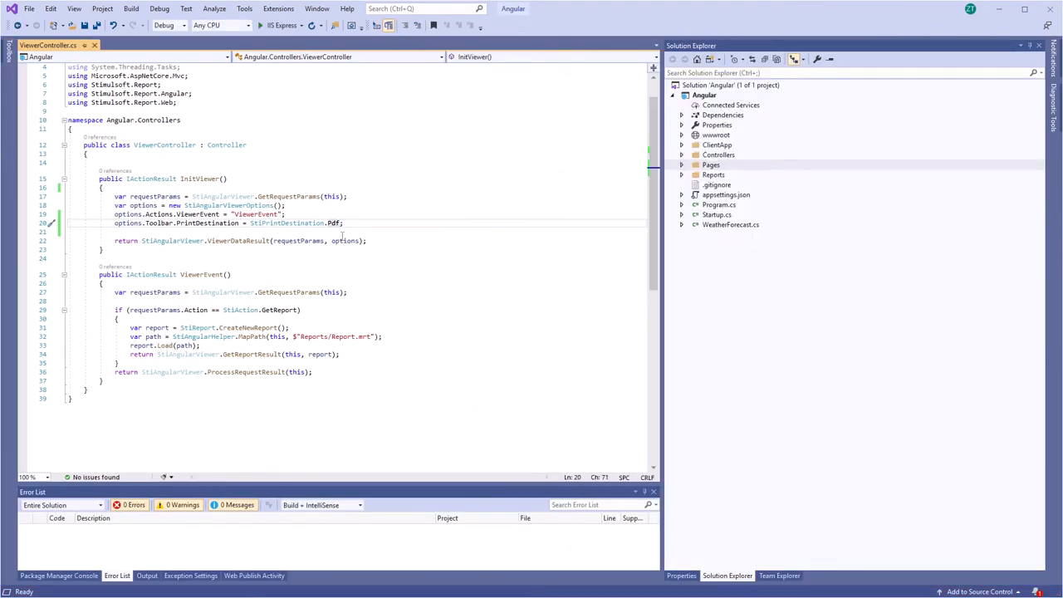
- Change the destination to StiPrintDestination.Default and check the print choices again
key(Backspace)
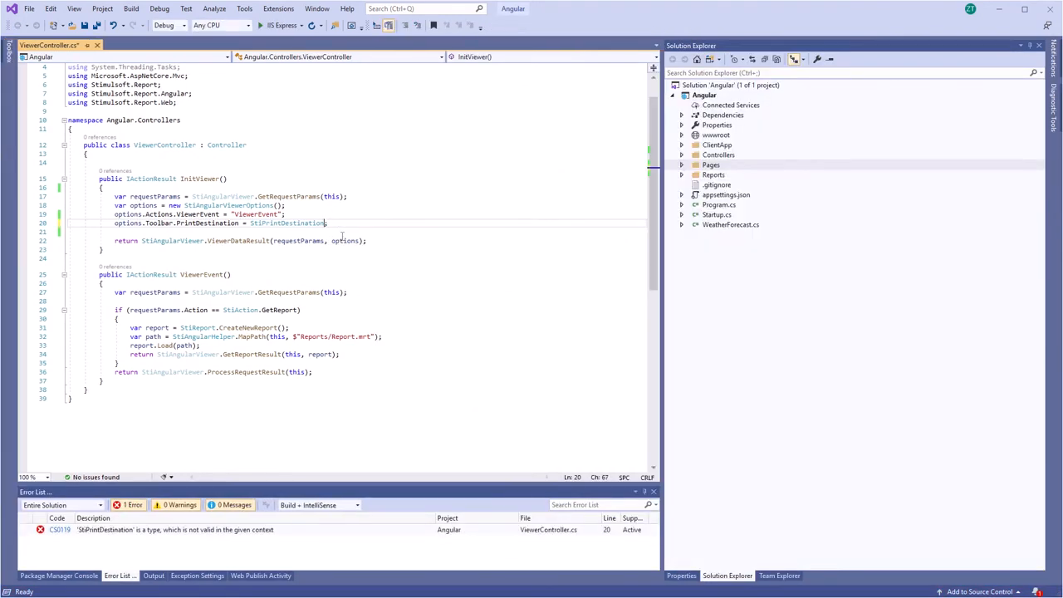
text(.Default)
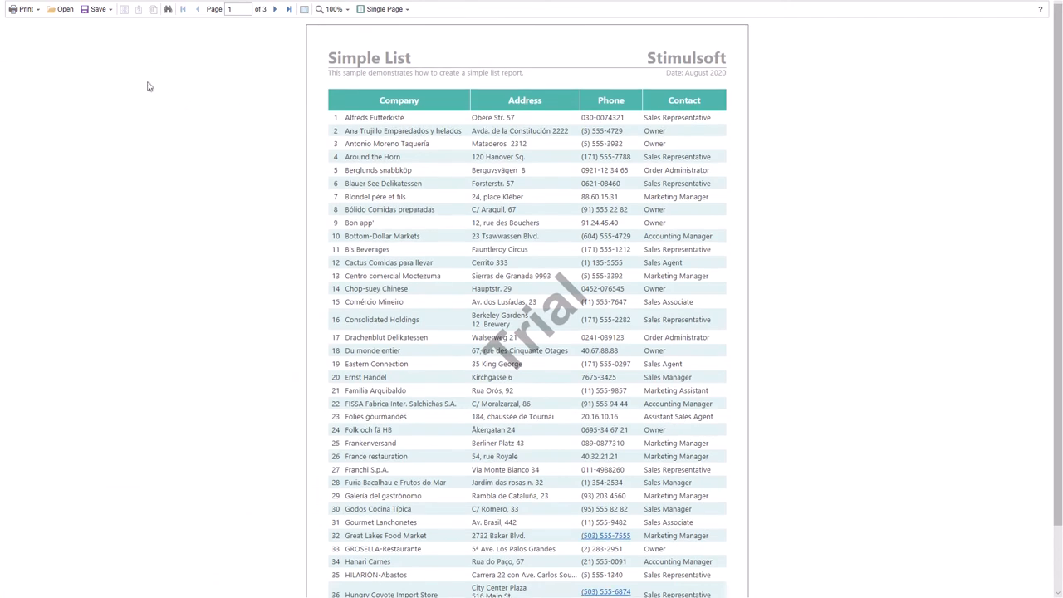
click(23, 10)
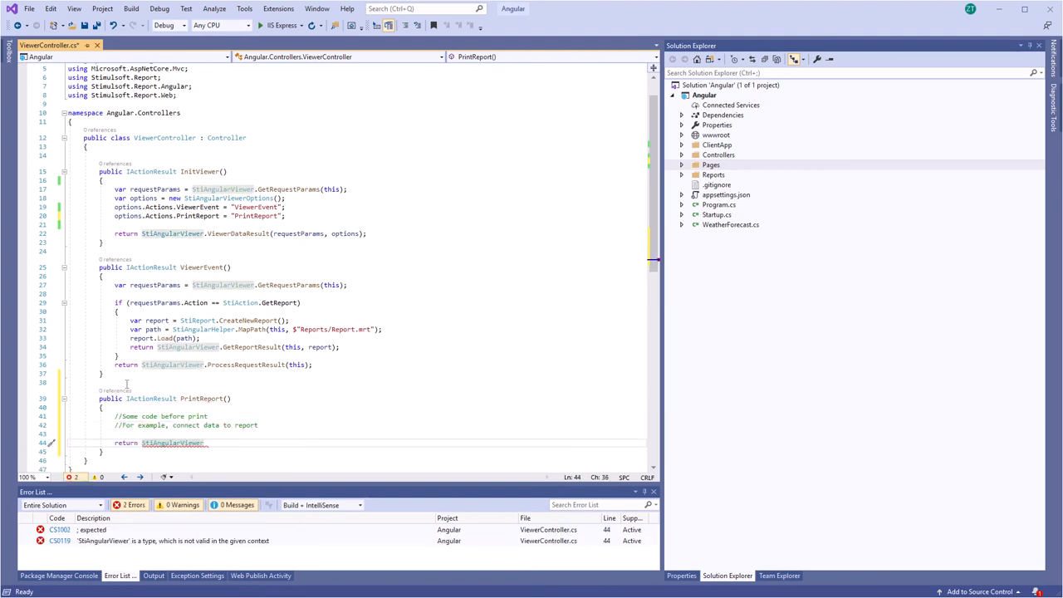
- Make PrintReport return StiAngularViewer.PrintReportResult(this)
text(.PrintReportResult(this);)
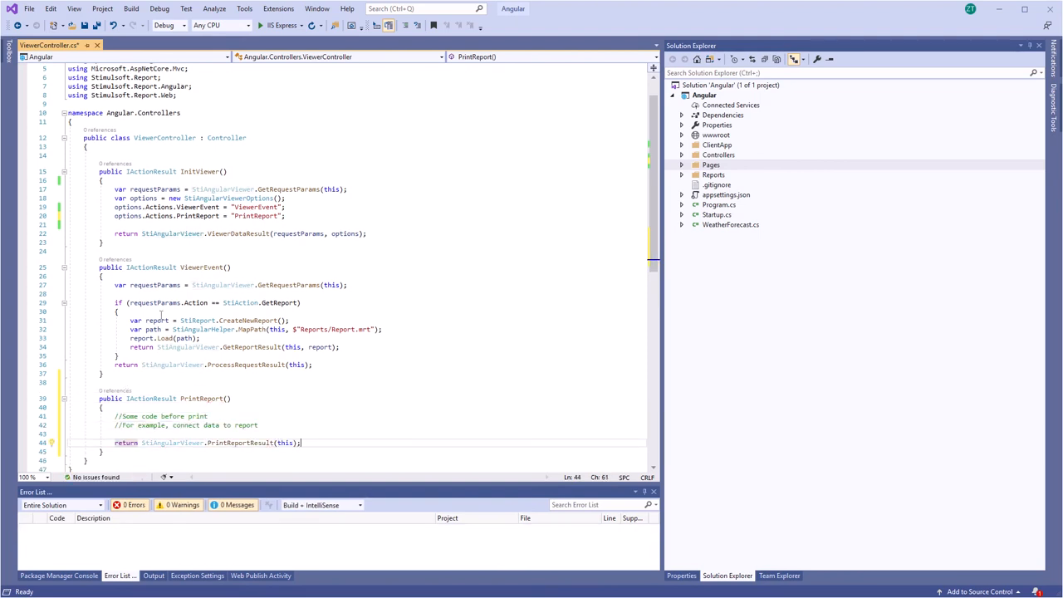